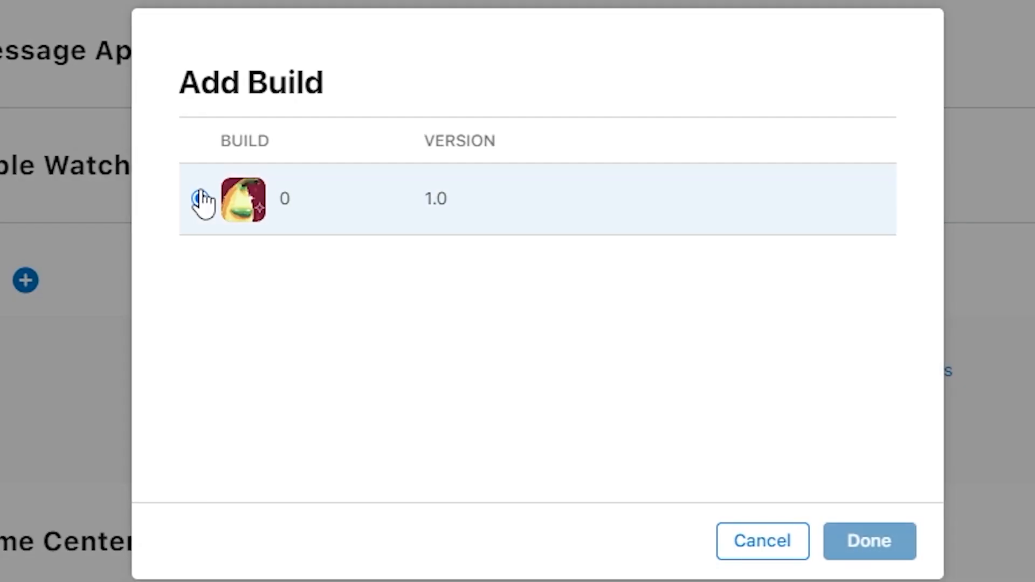
Choose build 0 (version 1.0) as the build for the That's Bananas 1.0 submission.
click(869, 555)
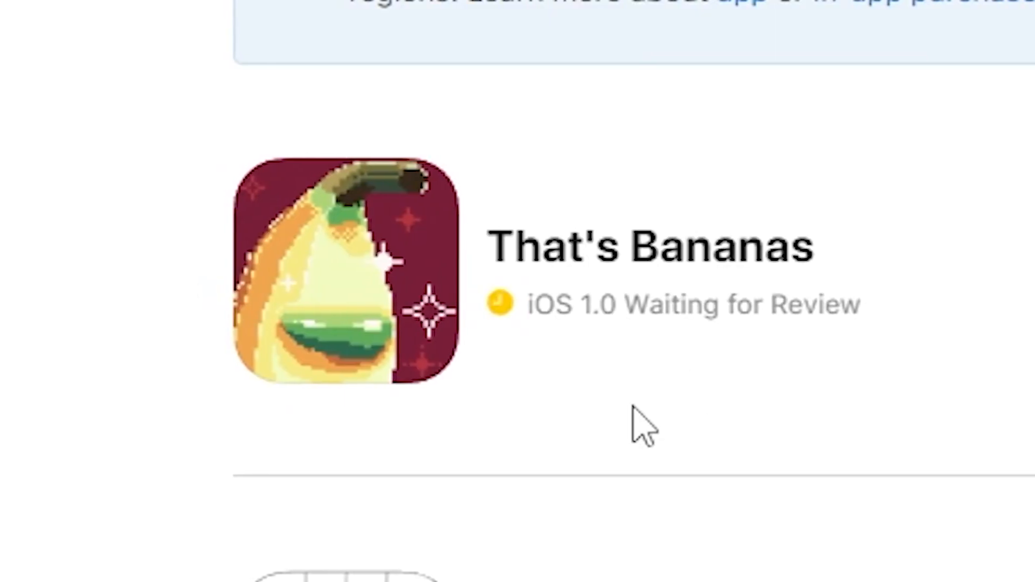